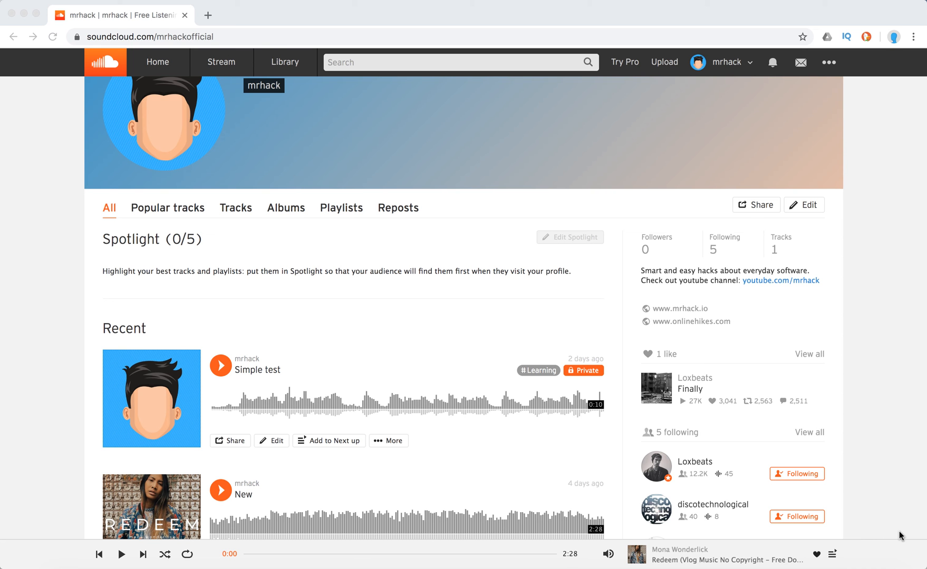
{"action": "mouse_move", "coordinate": [348, 474]}
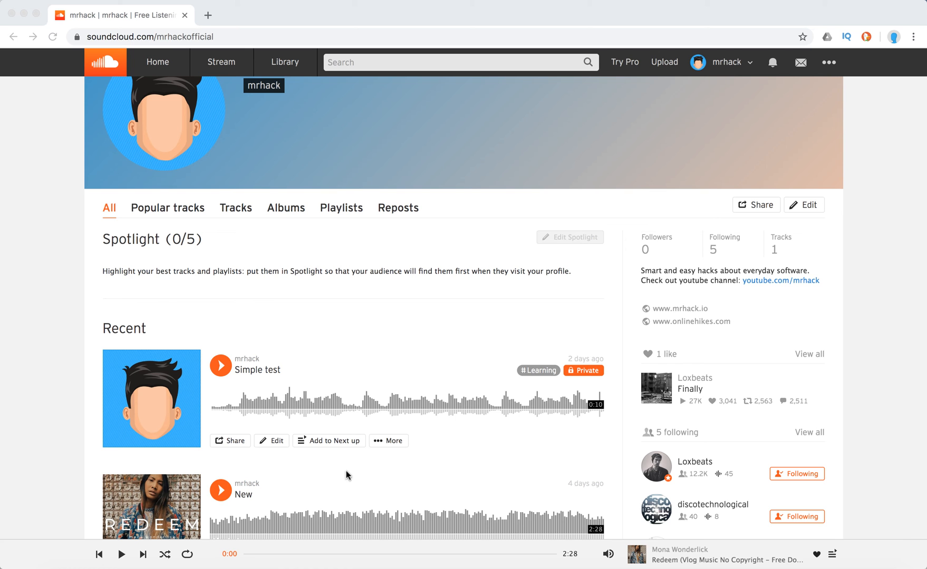
{"action": "mouse_move", "coordinate": [318, 344]}
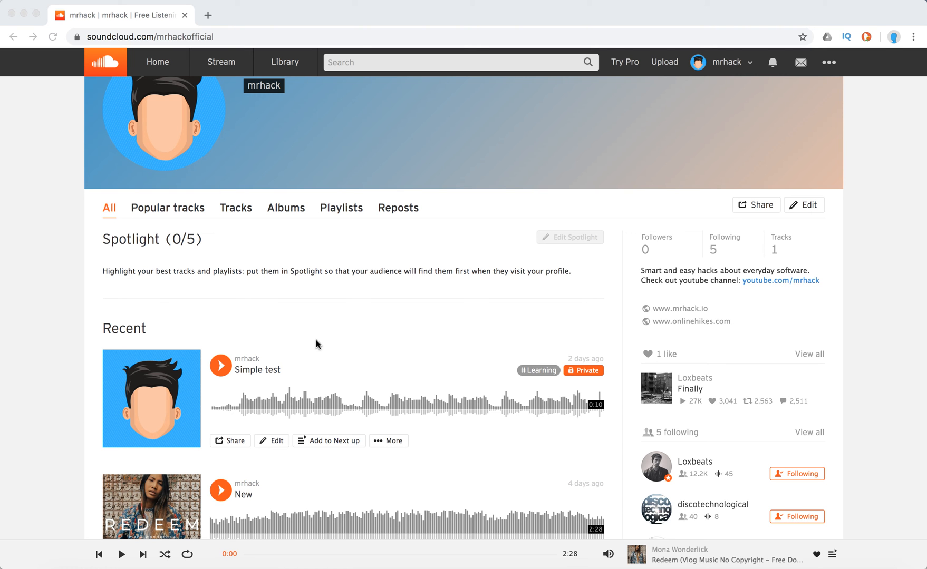
{"action": "mouse_move", "coordinate": [281, 454]}
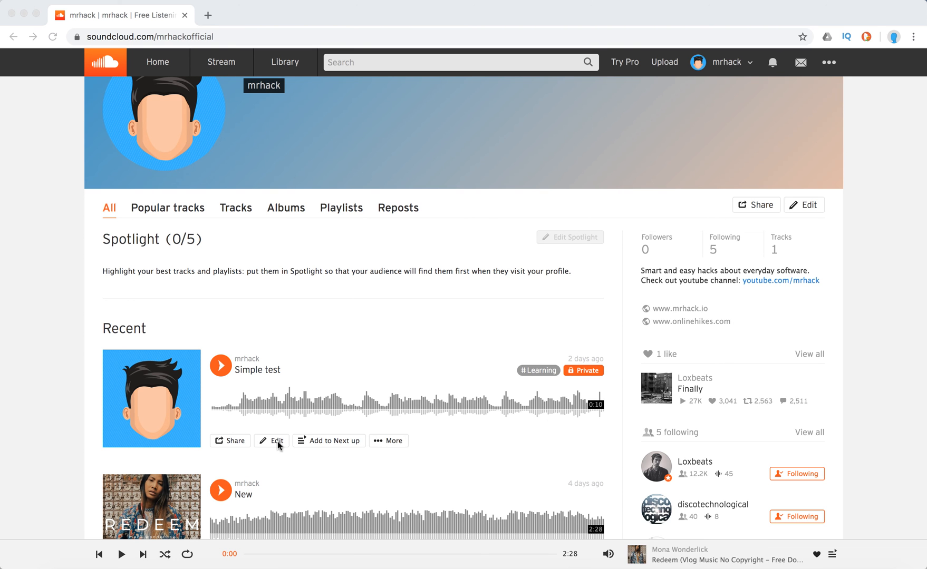
{"action": "mouse_move", "coordinate": [274, 442]}
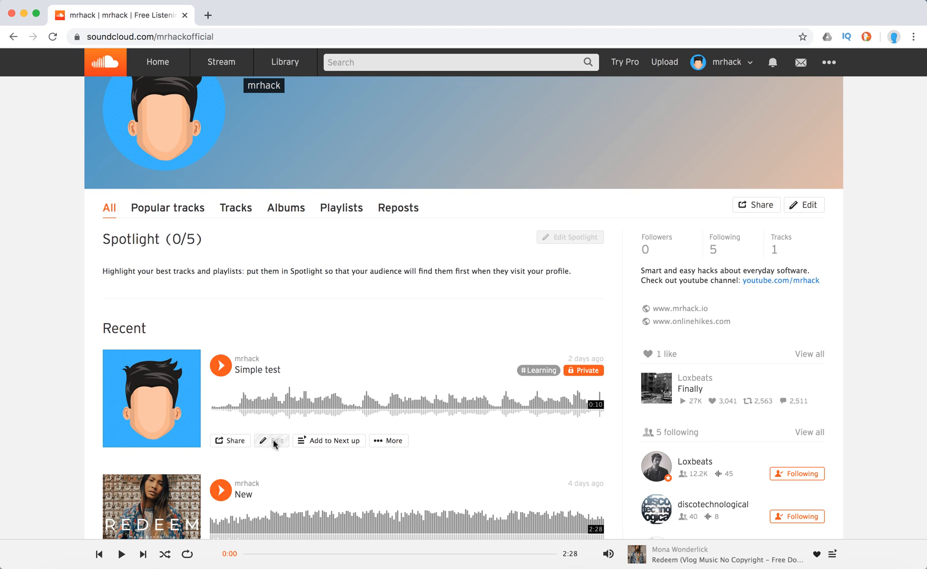
Enable direct downloads for the Simple test track in its Permissions settings
{"action": "left_click", "coordinate": [271, 440]}
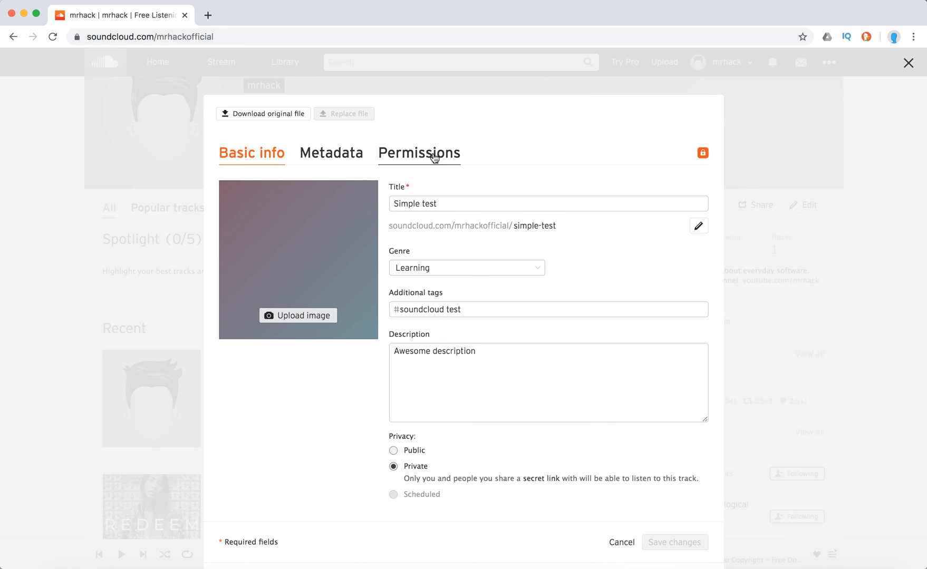
{"action": "left_click", "coordinate": [418, 153]}
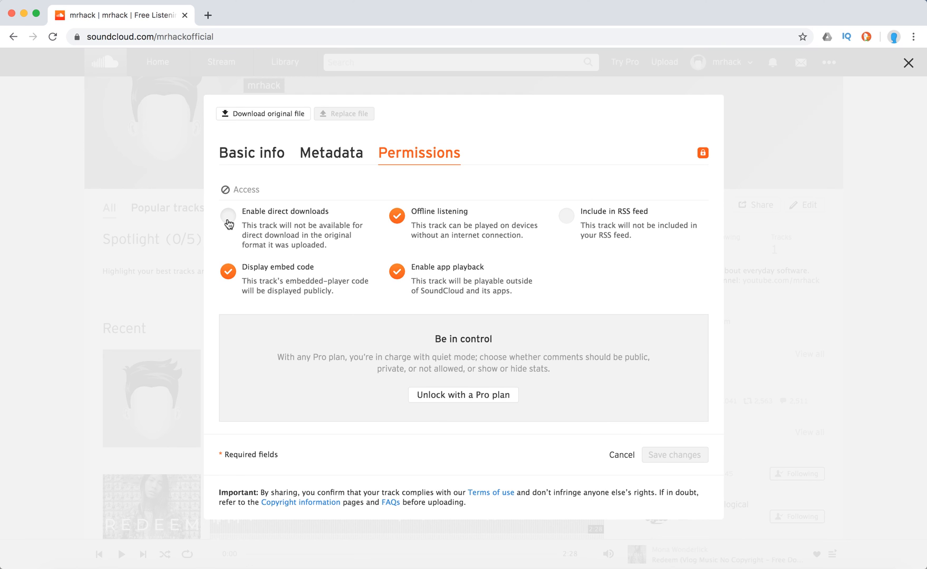
{"action": "left_click", "coordinate": [228, 217]}
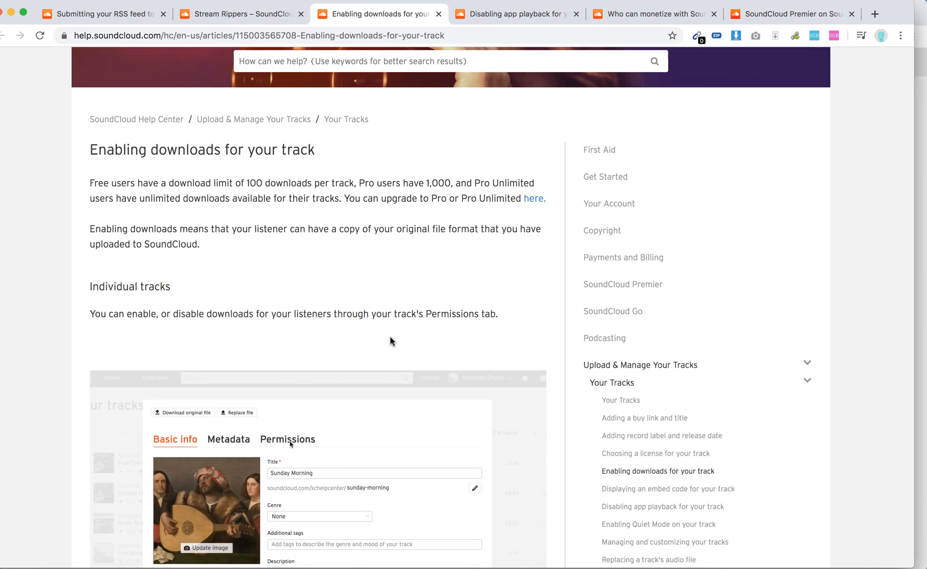
Scroll the help article down to its Multiple tracks and mobile download instructions
{"action": "scroll", "scroll_direction": "down", "scroll_amount": 3}
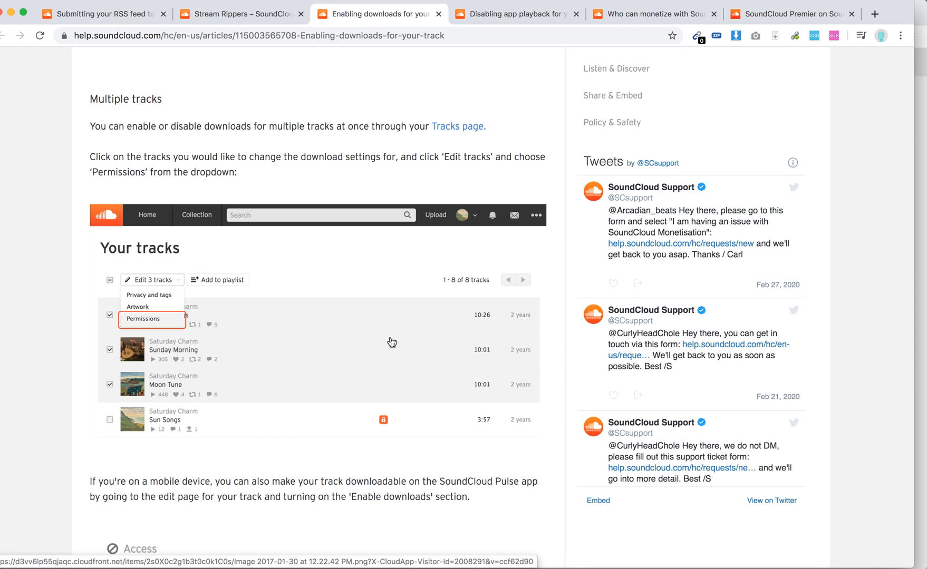
{"action": "mouse_move", "coordinate": [184, 311]}
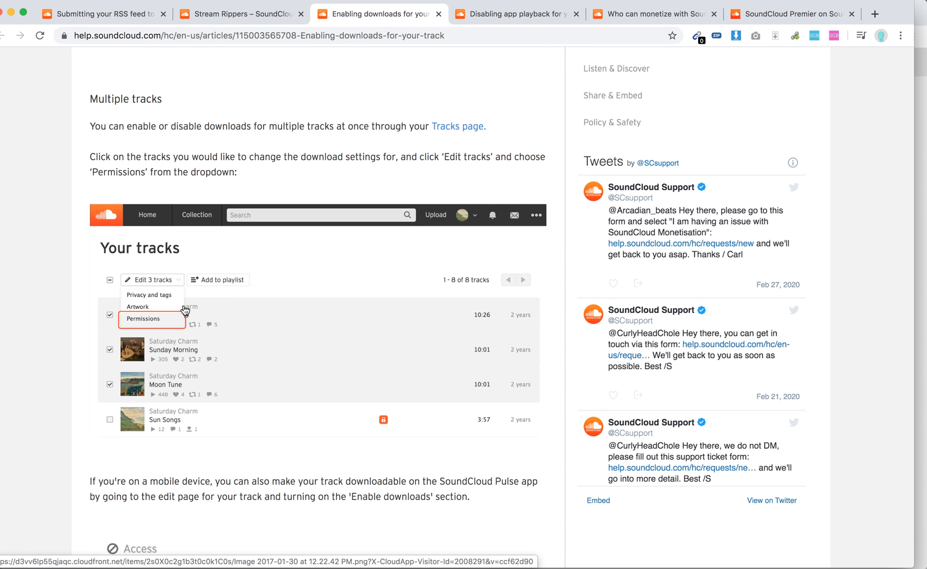
{"action": "mouse_move", "coordinate": [186, 335]}
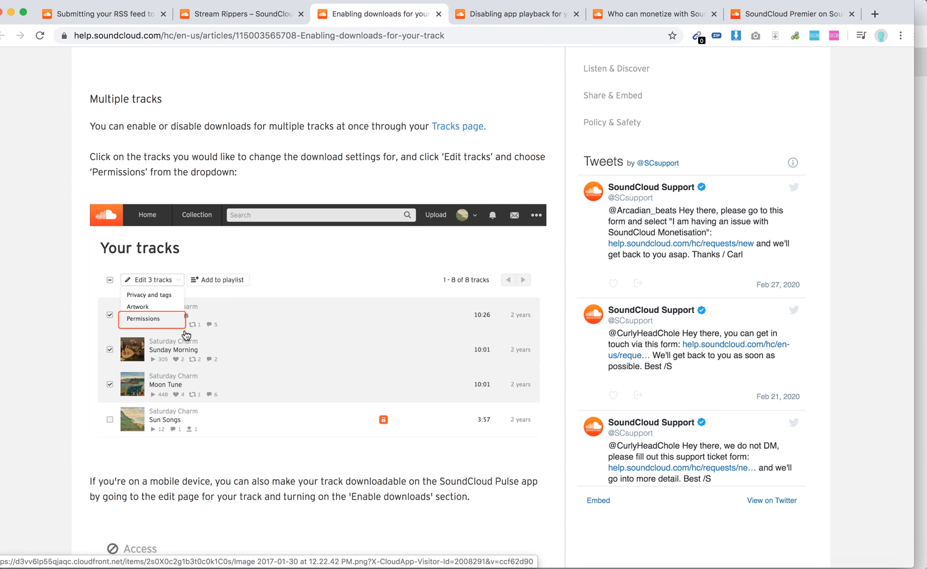
{"action": "scroll", "scroll_direction": "down", "scroll_amount": 3}
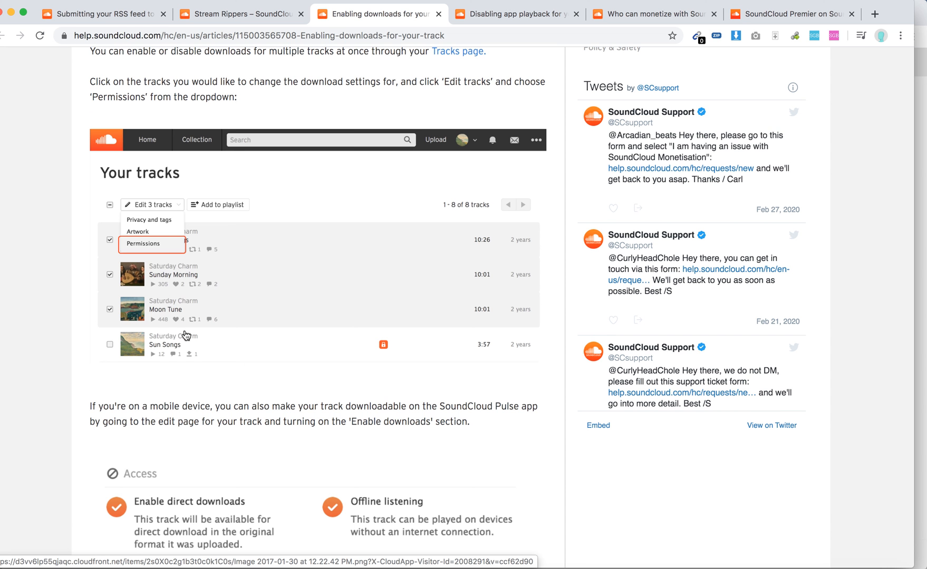